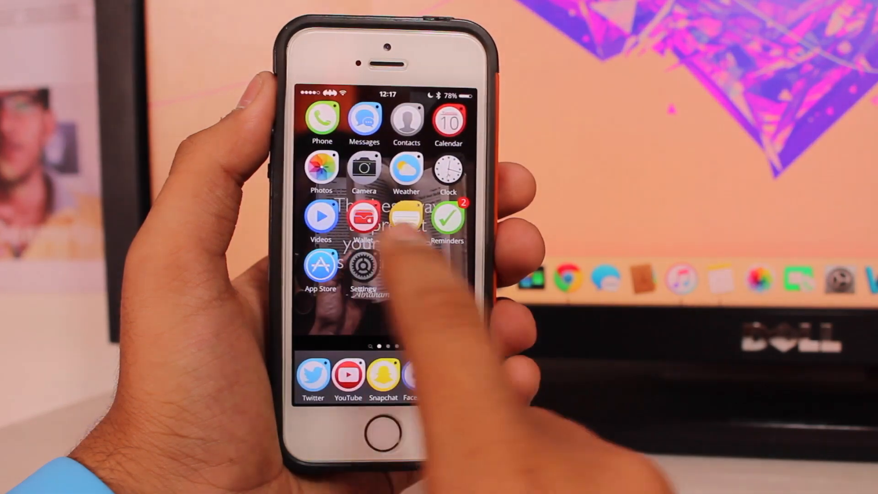
# - Go into Settings and scroll down to the General section
pyautogui.click(363, 263)
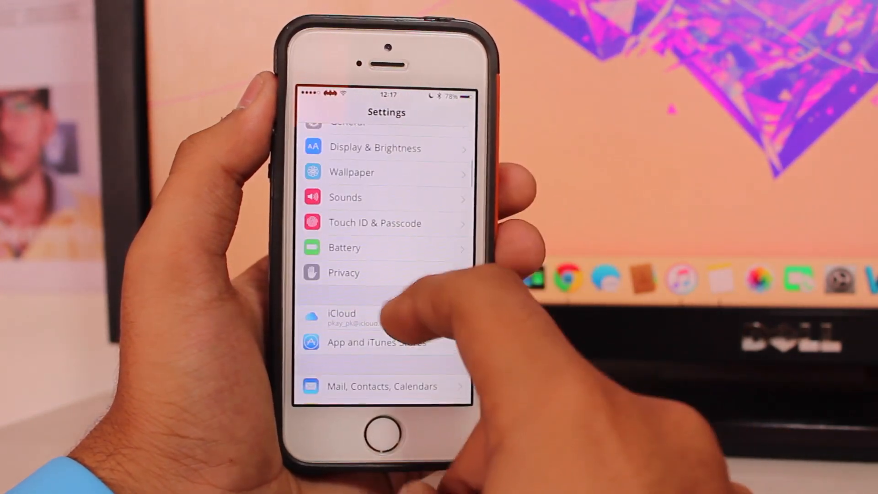
pyautogui.scroll(-3)
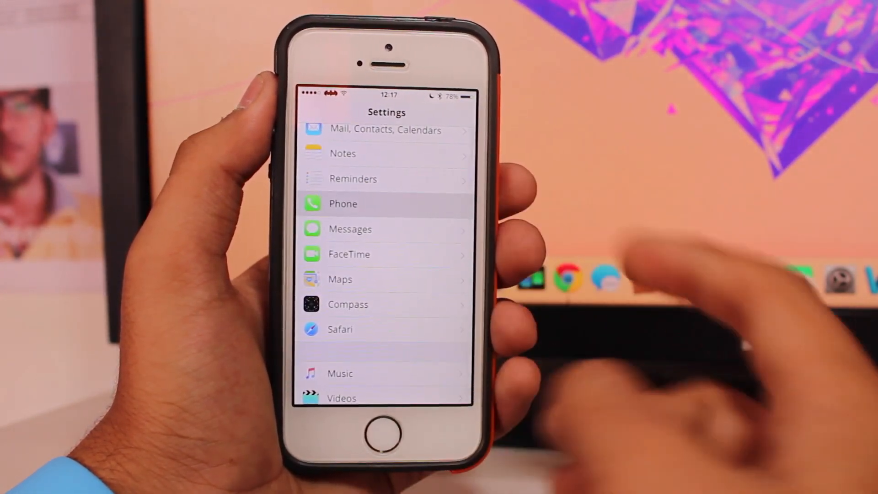
pyautogui.click(343, 203)
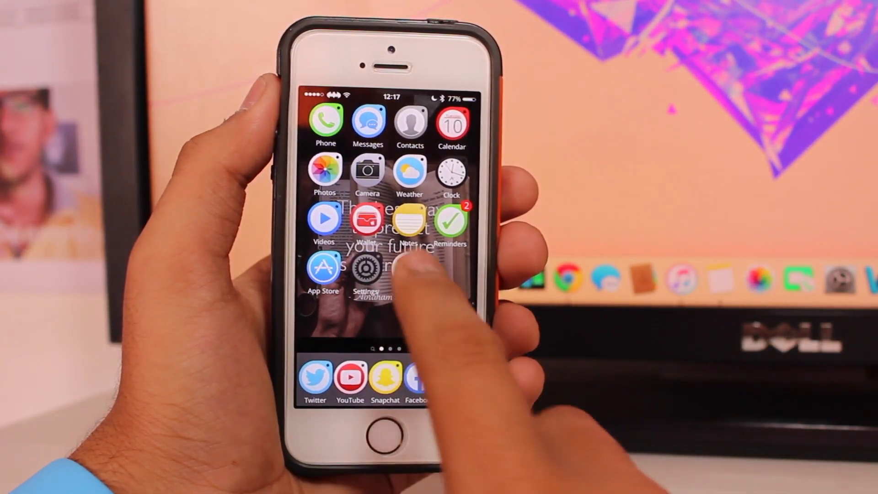
# - View Date & Time showing Set Automatically on with Time Zone Mumbai, then return to the main list
pyautogui.click(366, 268)
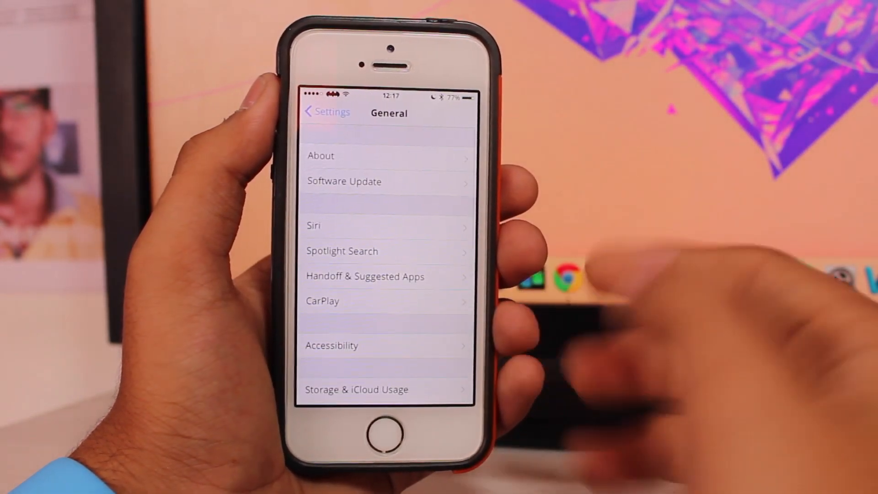
pyautogui.scroll(-3)
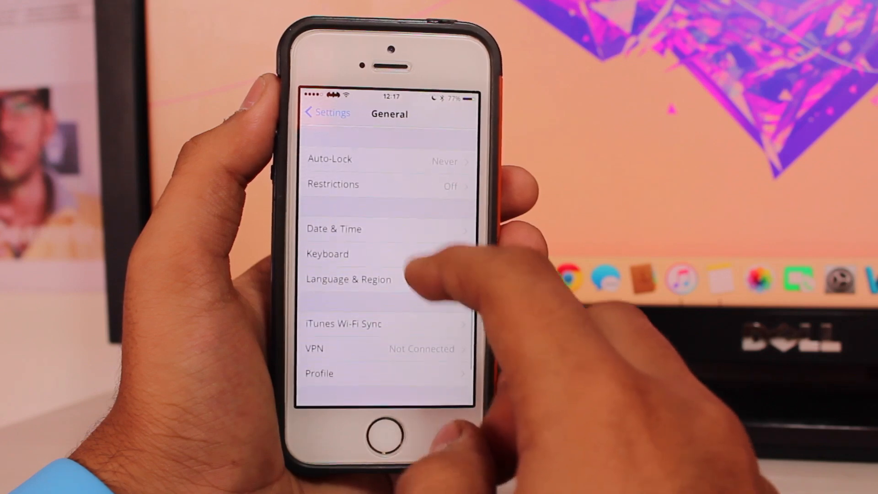
pyautogui.click(333, 229)
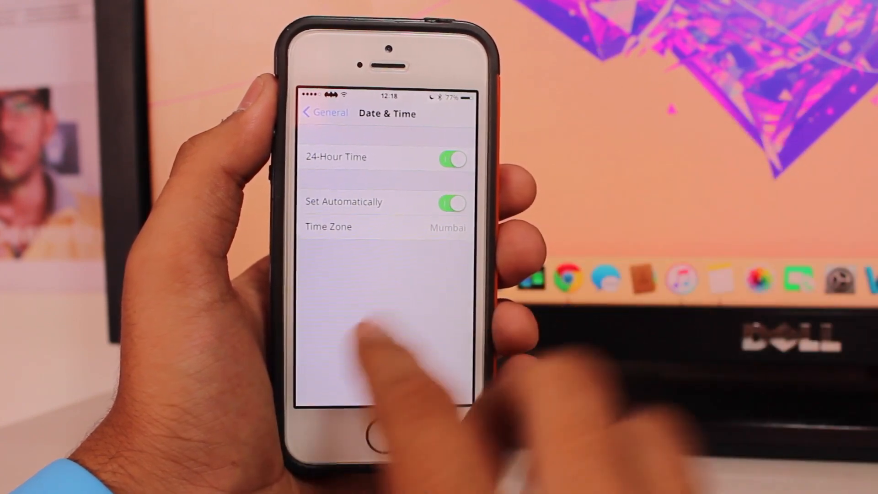
pyautogui.click(324, 113)
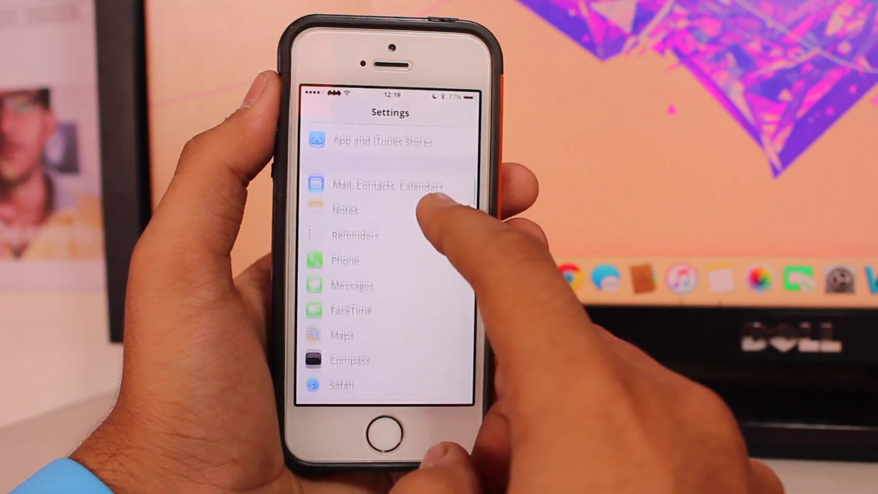
# - Switch Airplane Mode on to cut Wi-Fi, Bluetooth and Cellular, then switch it back off
pyautogui.click(352, 285)
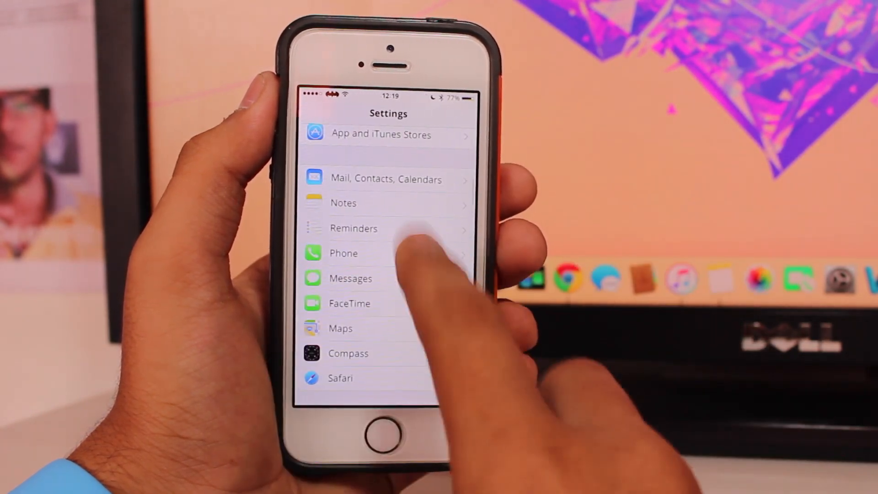
pyautogui.scroll(-3)
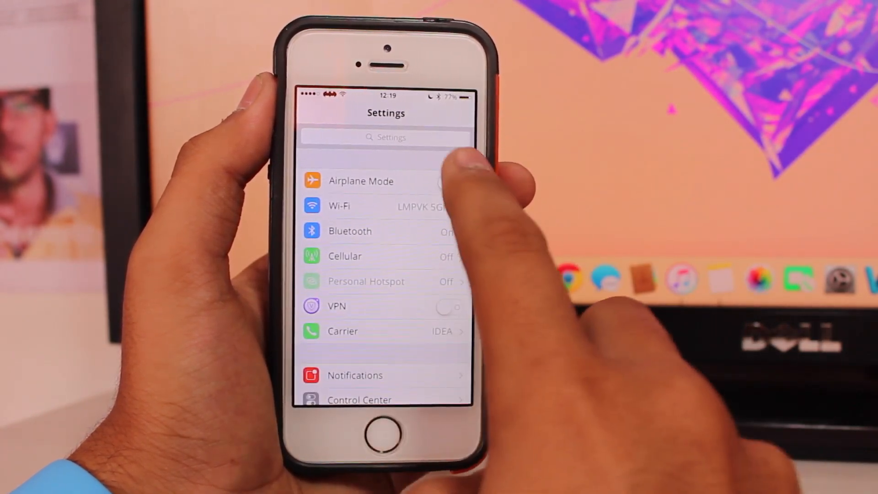
pyautogui.click(452, 180)
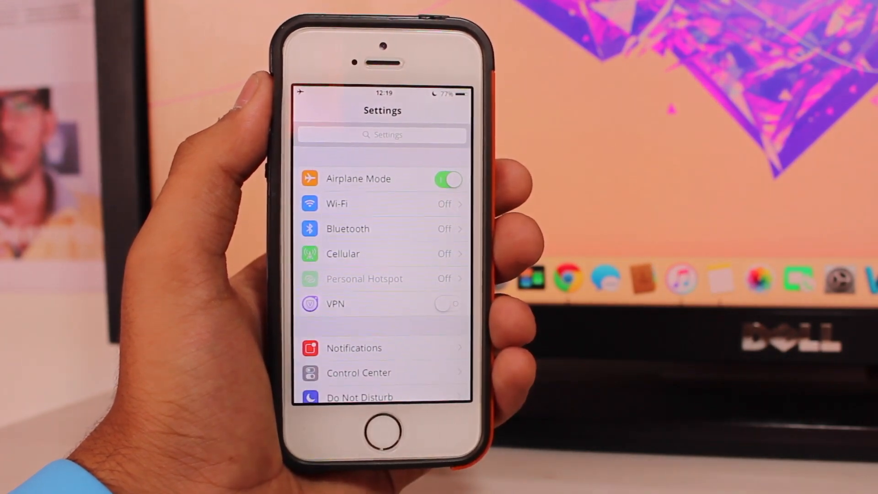
pyautogui.click(447, 179)
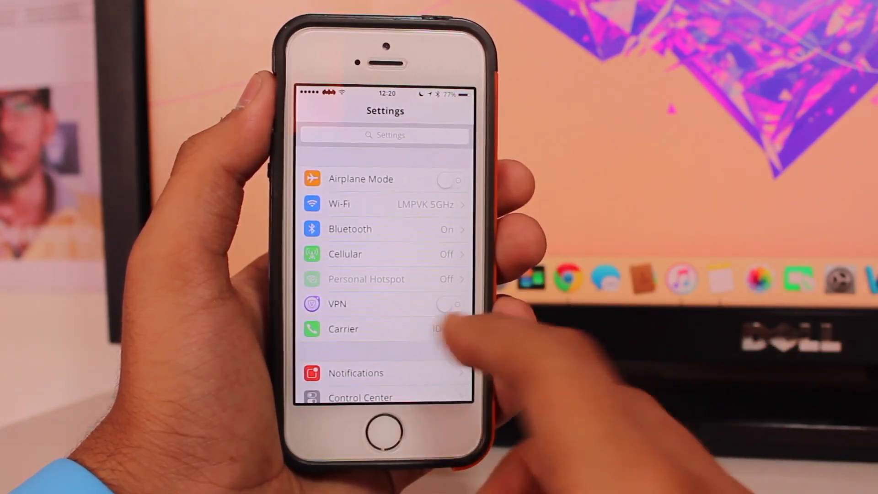
# - Review the Messages and FaceTime settings pages without changing anything
pyautogui.scroll(-3)
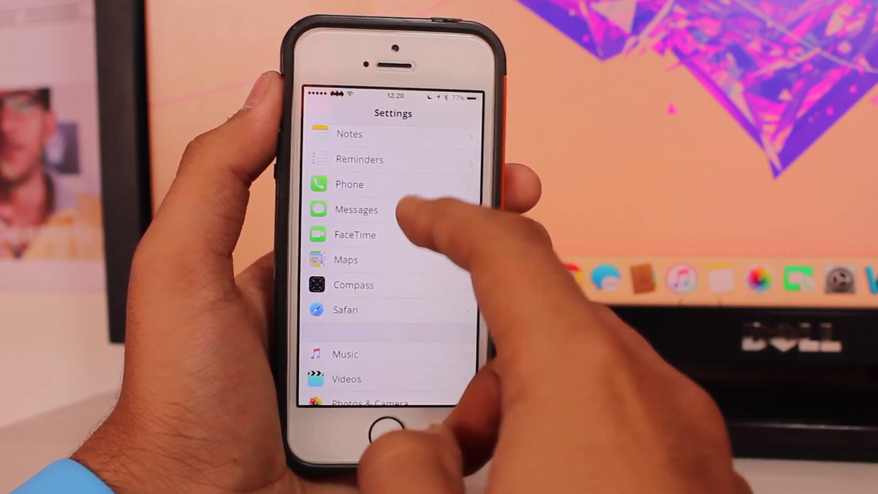
pyautogui.click(356, 210)
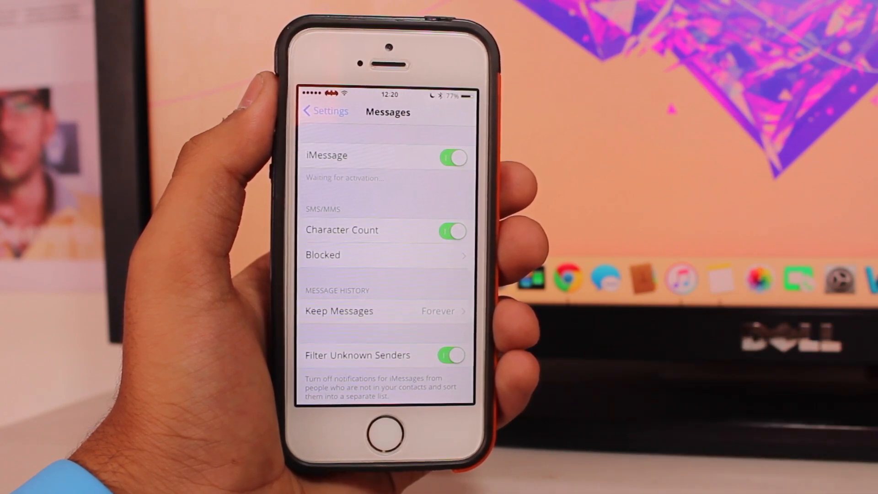
pyautogui.click(324, 111)
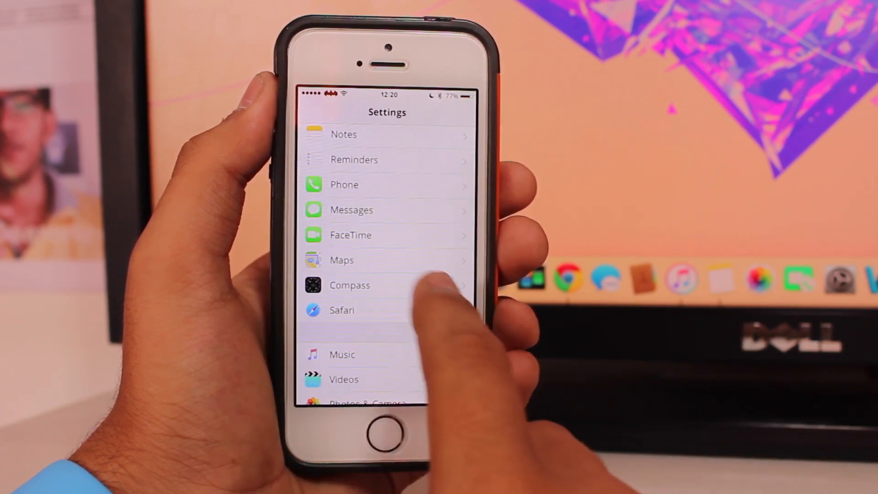
pyautogui.click(351, 235)
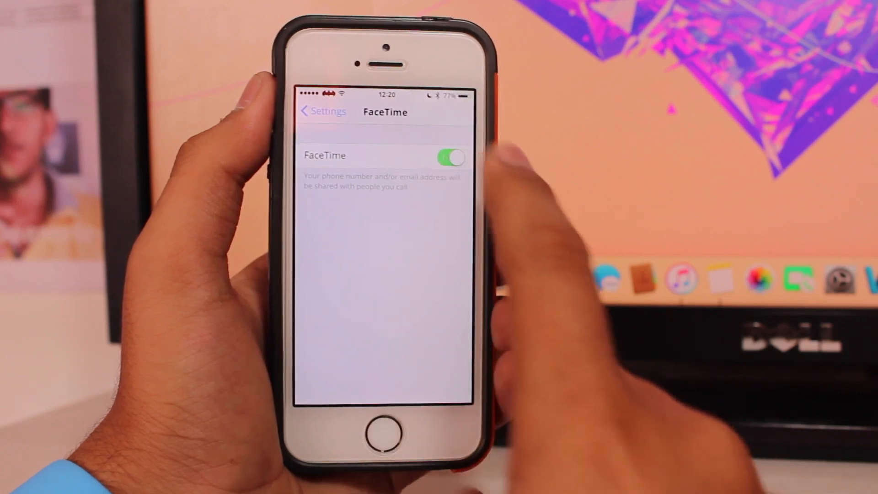
pyautogui.click(322, 112)
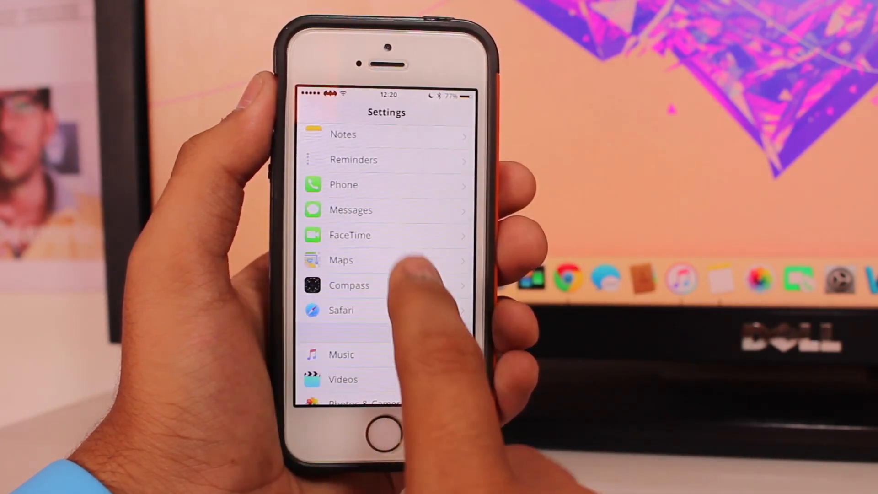
# - Confirm both email addresses are checked in FaceTime and return to the main Settings list
pyautogui.click(351, 209)
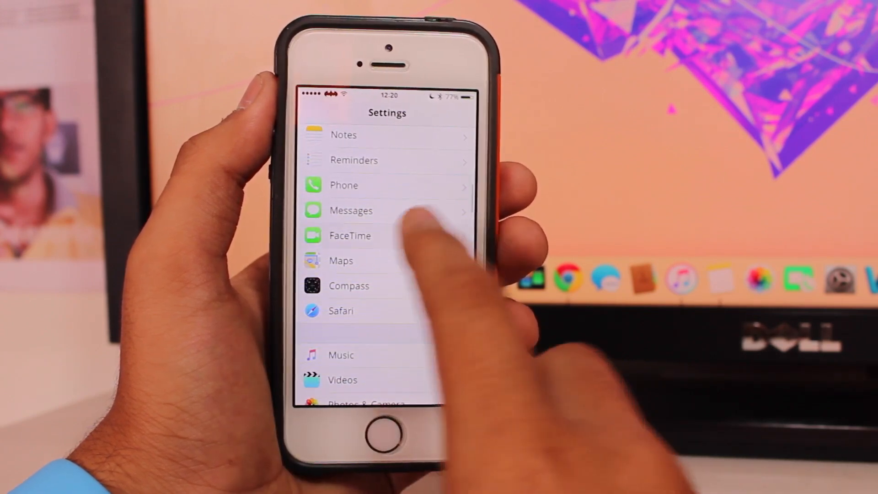
pyautogui.click(351, 235)
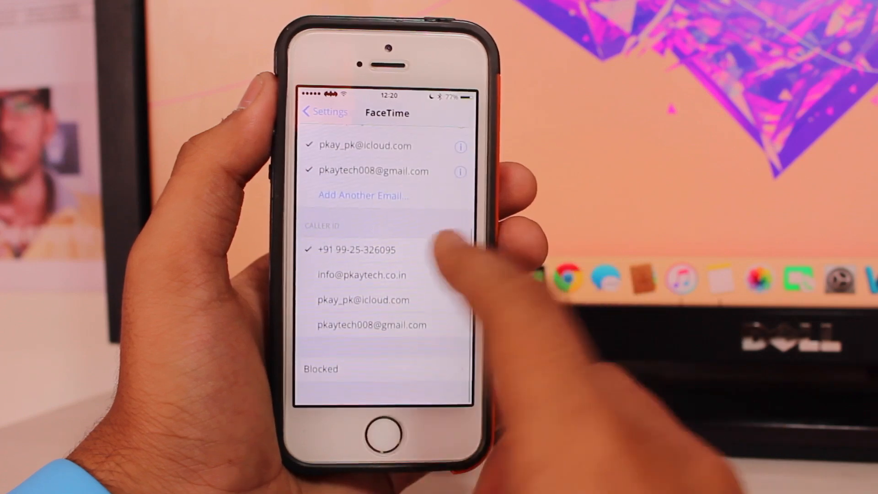
pyautogui.click(323, 111)
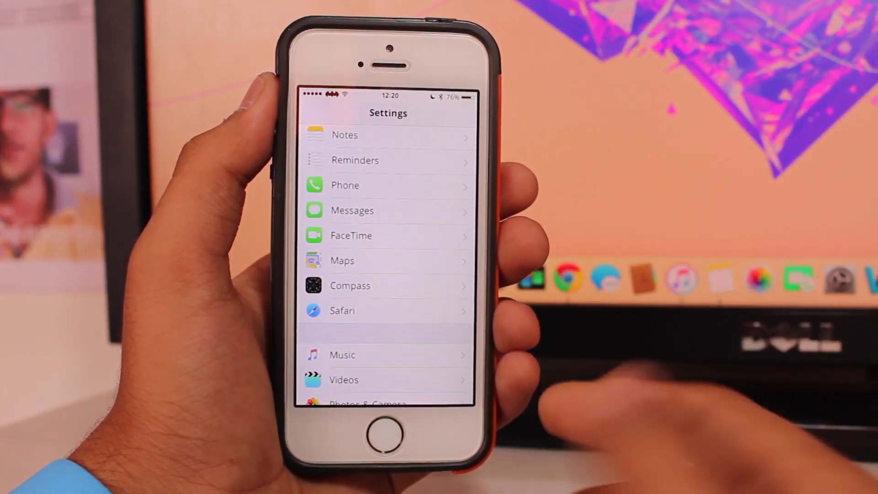
pyautogui.scroll(-3)
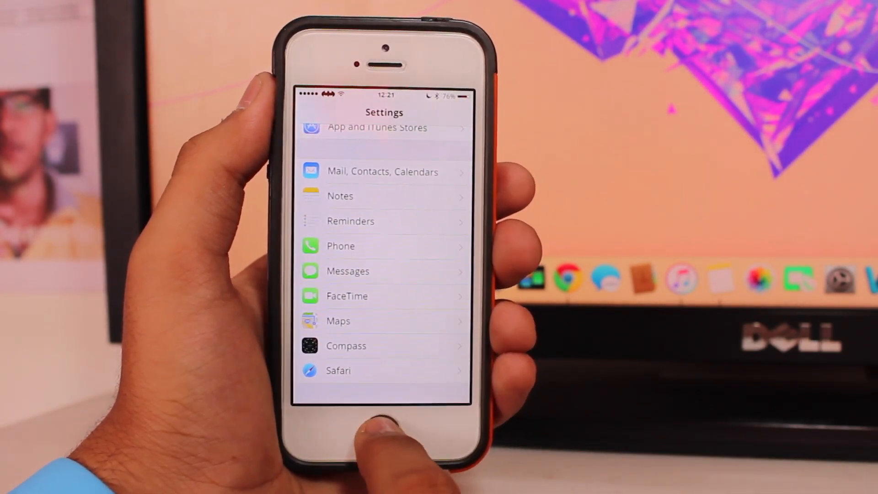
# - In Messages Send & Receive, sign iMessage out of the Apple ID and start signing back in
pyautogui.click(385, 425)
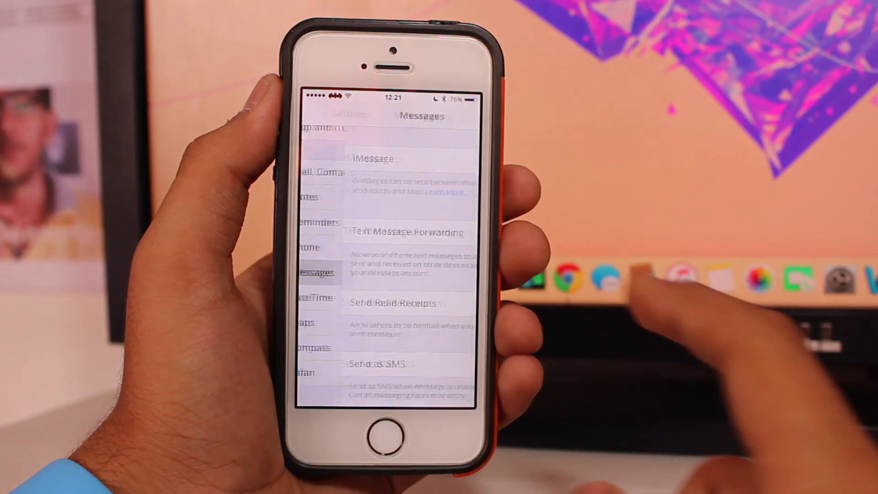
pyautogui.click(380, 158)
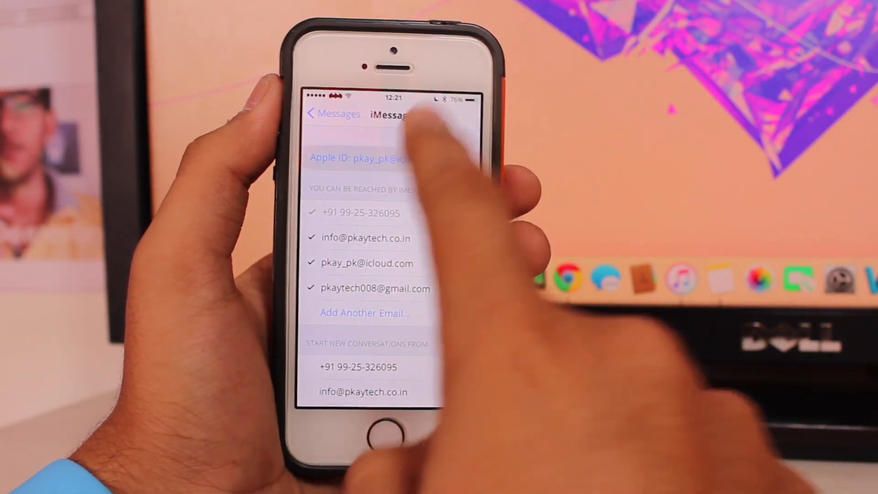
pyautogui.click(372, 158)
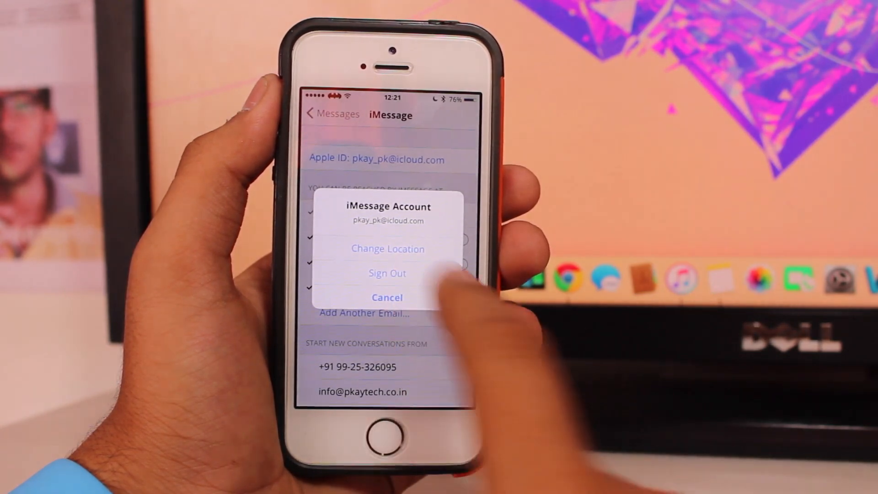
pyautogui.click(387, 273)
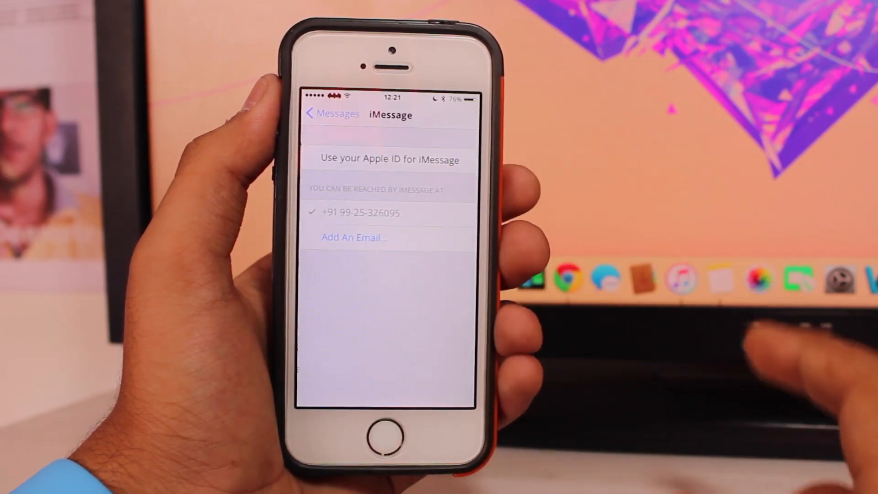
pyautogui.click(387, 158)
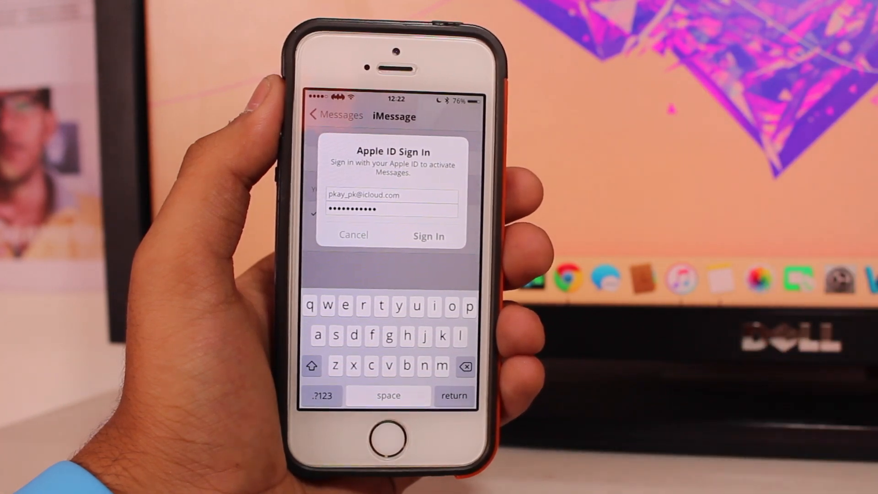
# - Complete the Apple ID sign-in so iMessage is reachable at four addresses, then check FaceTime
pyautogui.click(428, 235)
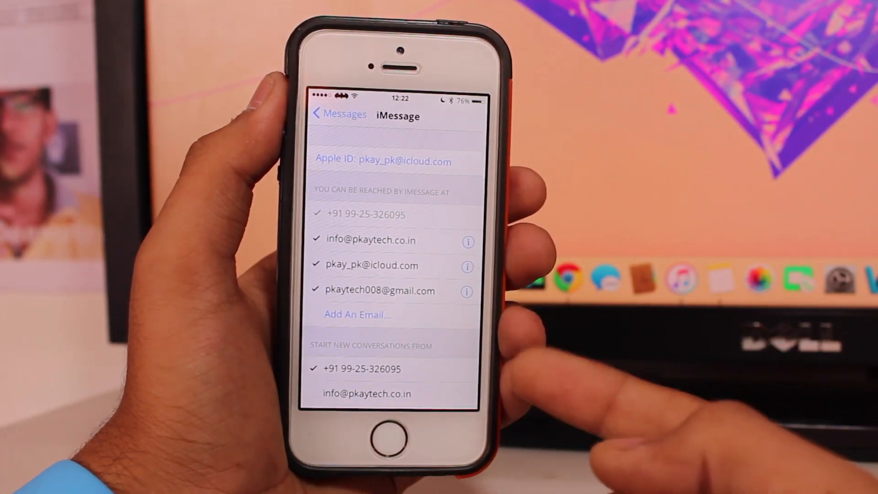
pyautogui.scroll(-3)
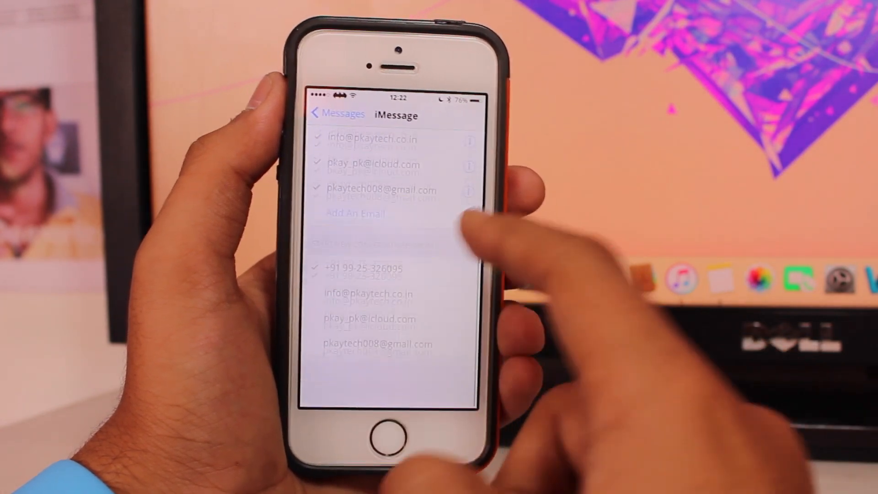
pyautogui.click(336, 114)
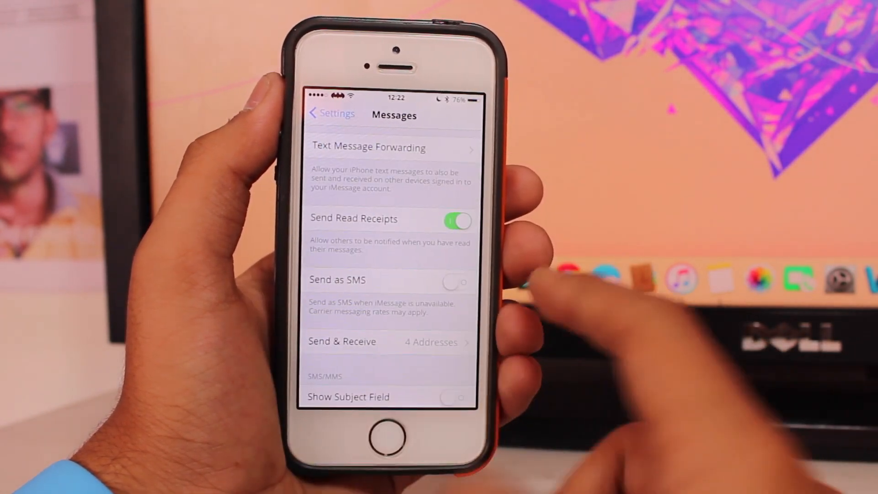
pyautogui.scroll(-3)
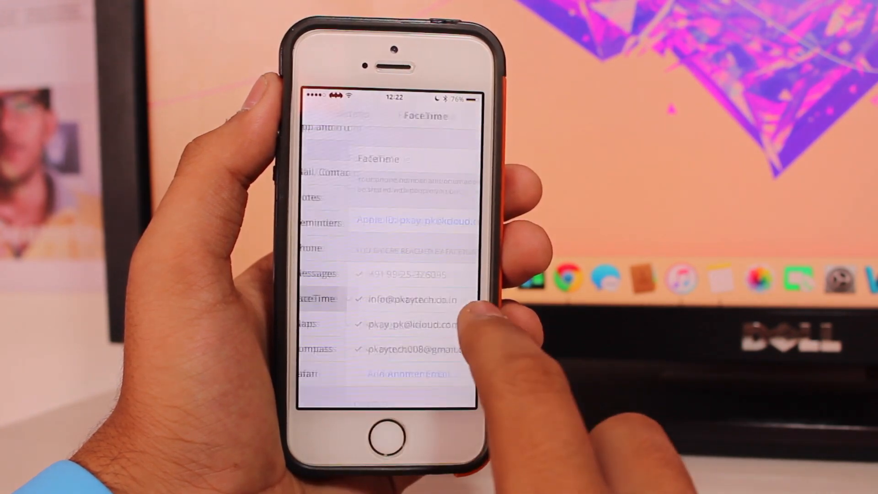
pyautogui.click(335, 116)
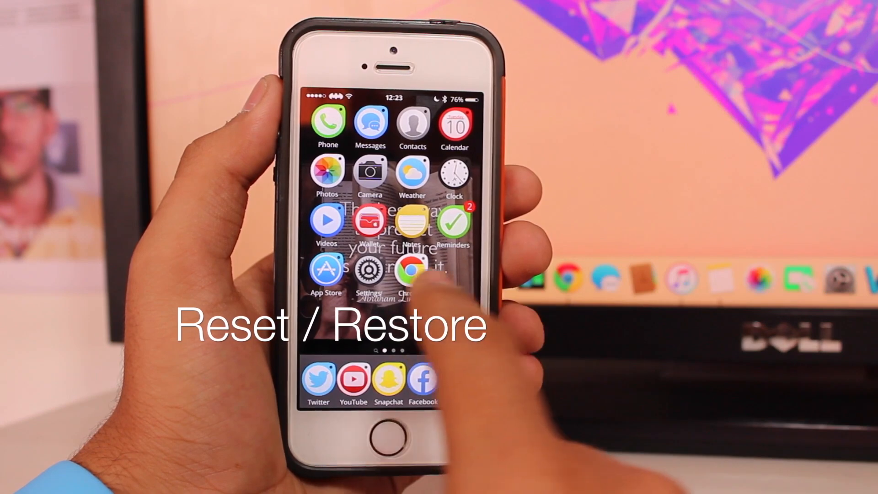
# - Go to Settings > General and scroll down to the Reset options
pyautogui.click(369, 269)
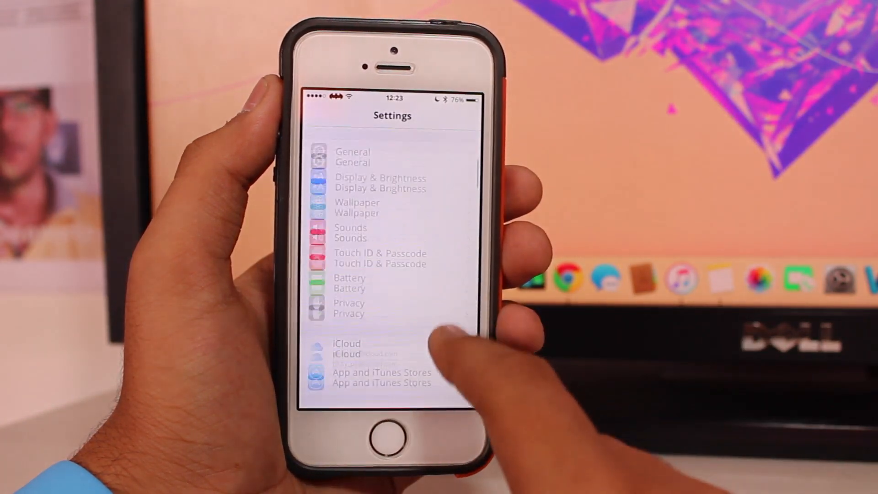
pyautogui.click(353, 157)
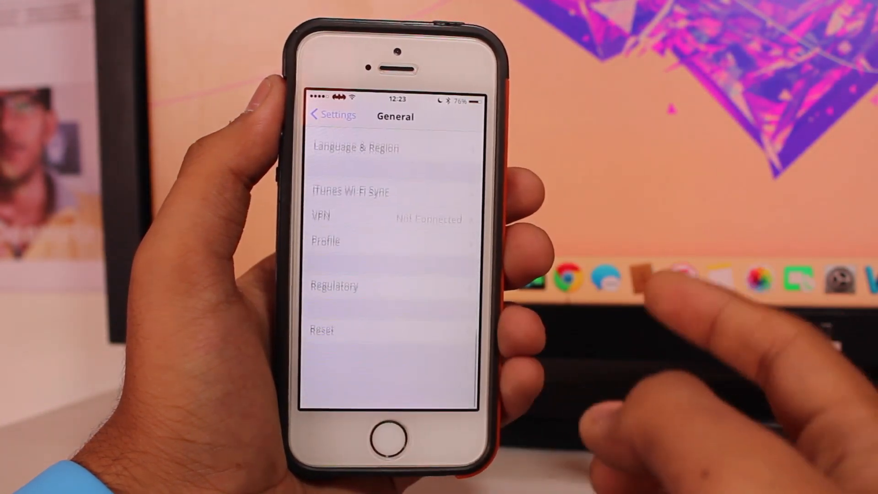
pyautogui.click(321, 329)
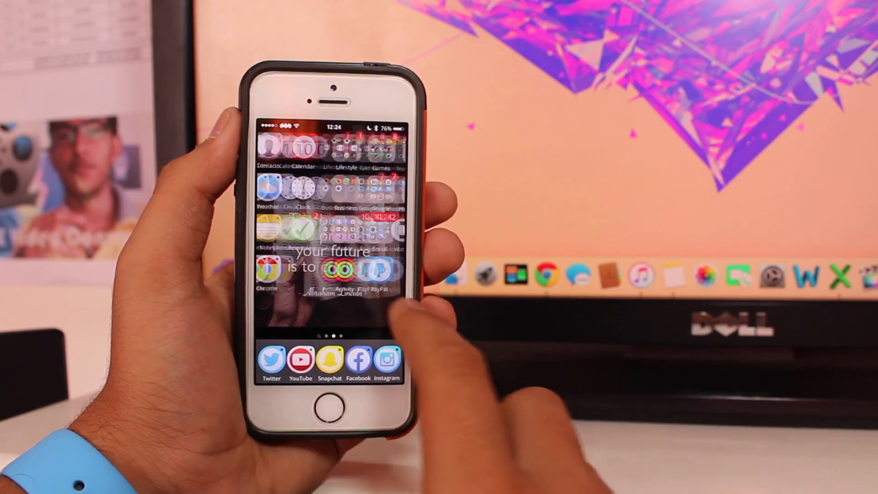
pyautogui.hscroll(3)
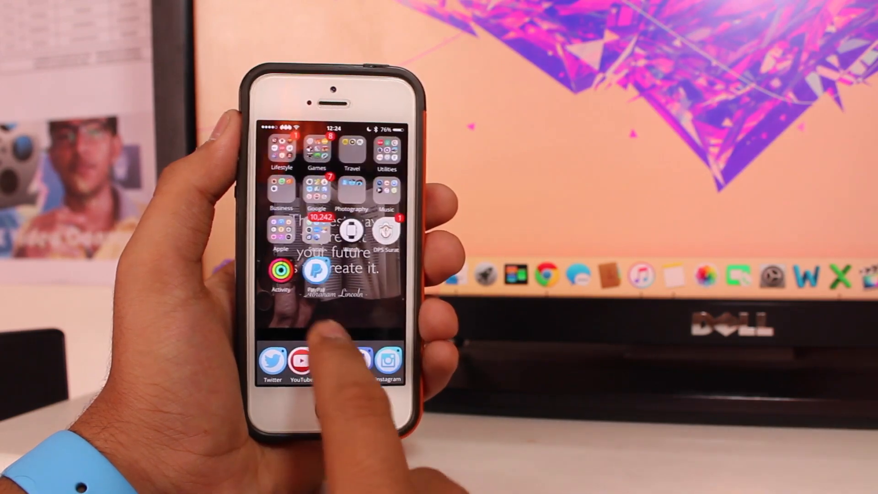
pyautogui.hscroll(-3)
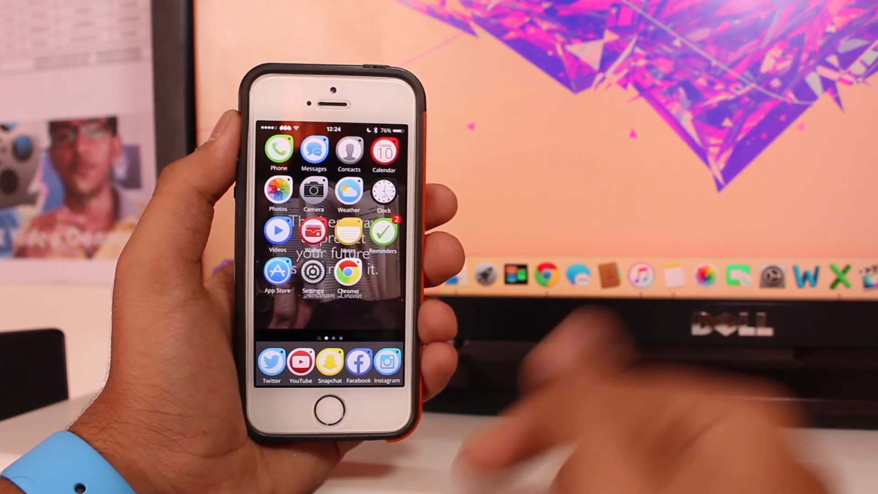